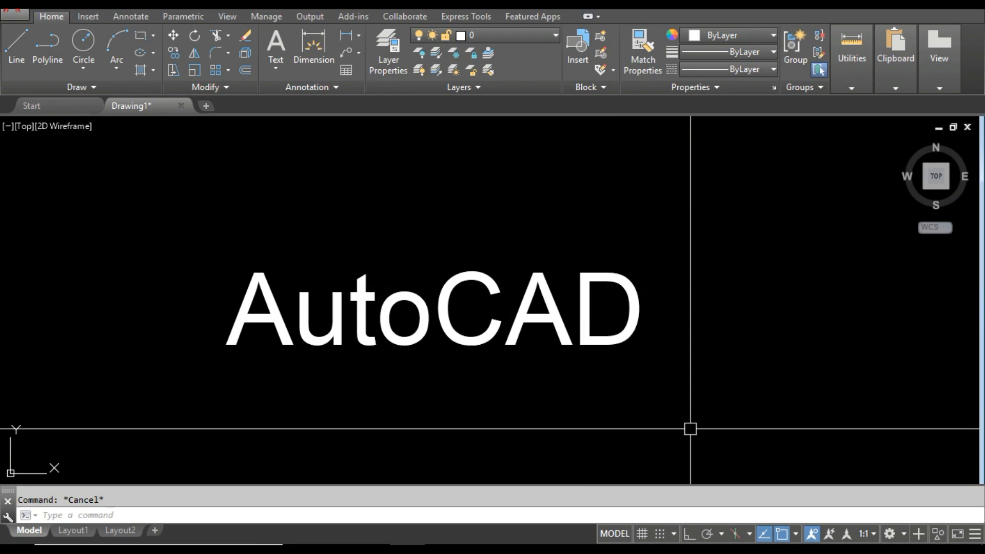
mouse_move(539, 428)
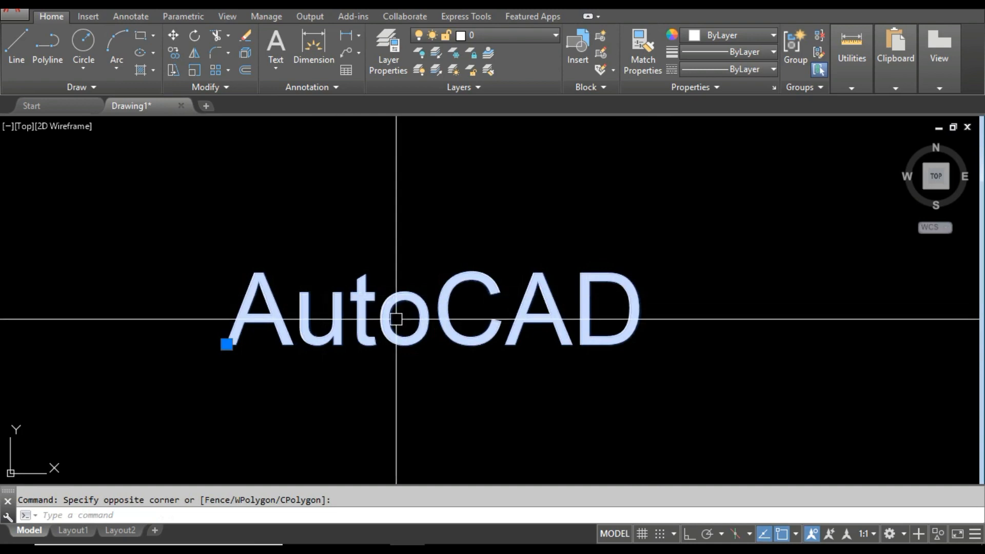
mouse_move(665, 379)
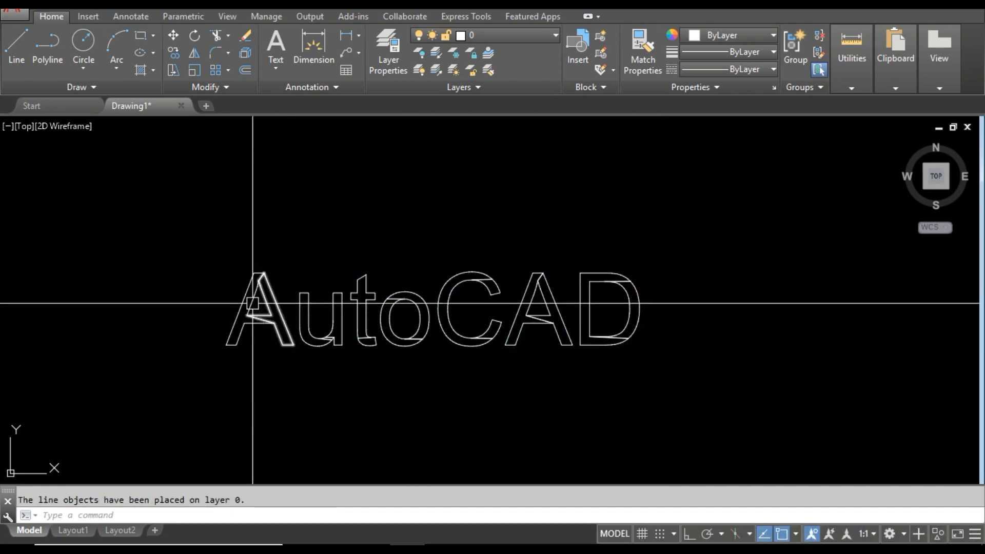
- Select the stray diagonal line inside the outlined letter A
left_click(257, 305)
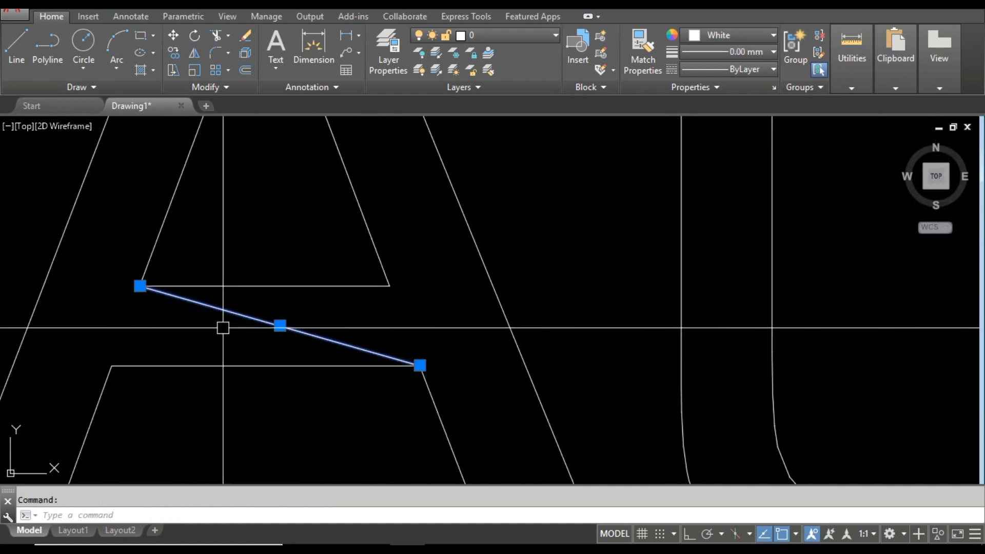
key("Delete")
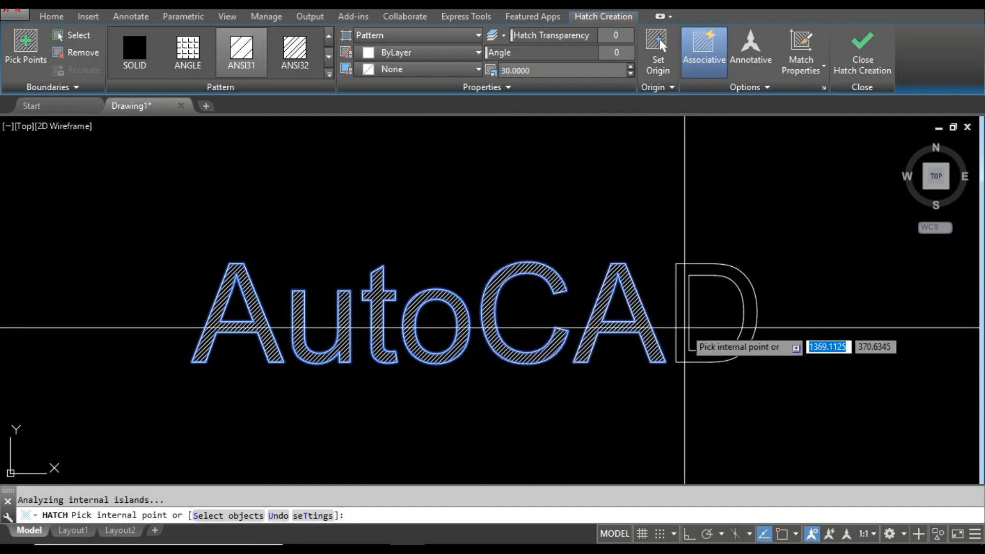
- Pick inside the final letter D to fill it with the ANSI31 hatch
left_click(709, 310)
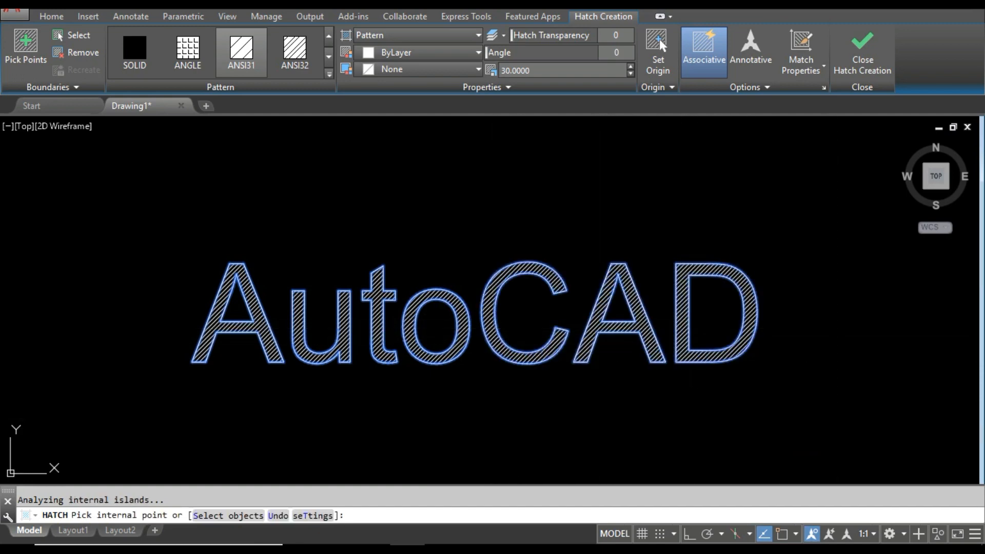